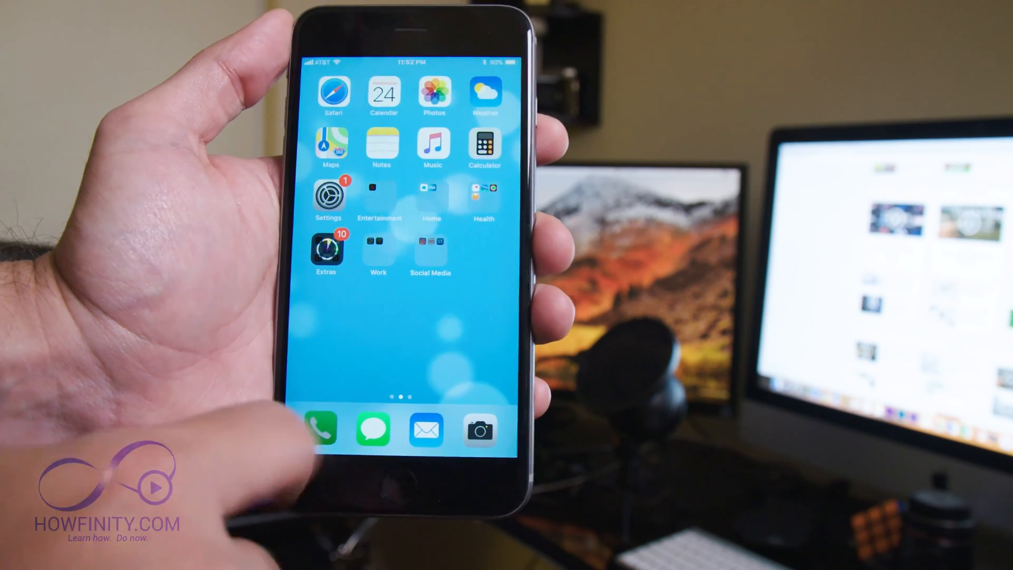
Launch the Phone app from the home screen dock, landing on the empty Favorites page.
click(322, 429)
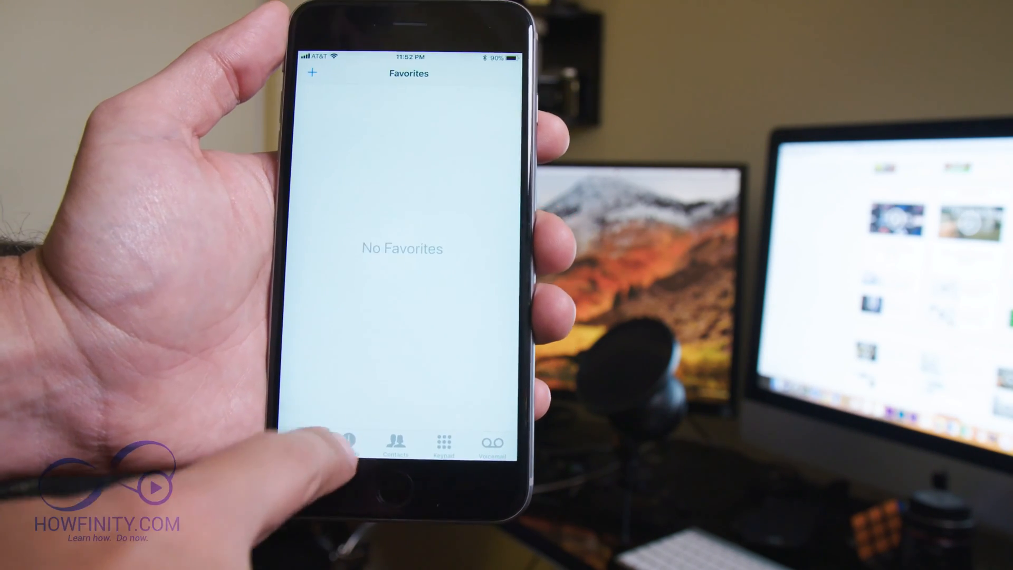